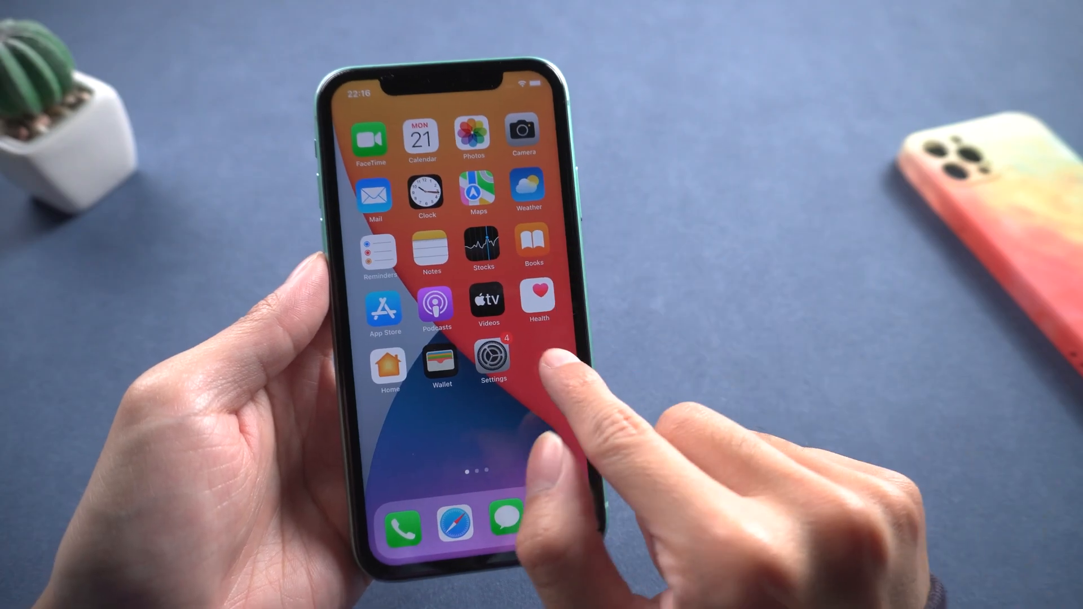
# - Swipe the Home Screen to reach and launch WhatsApp on its Chats list
pyautogui.hscroll(-3)
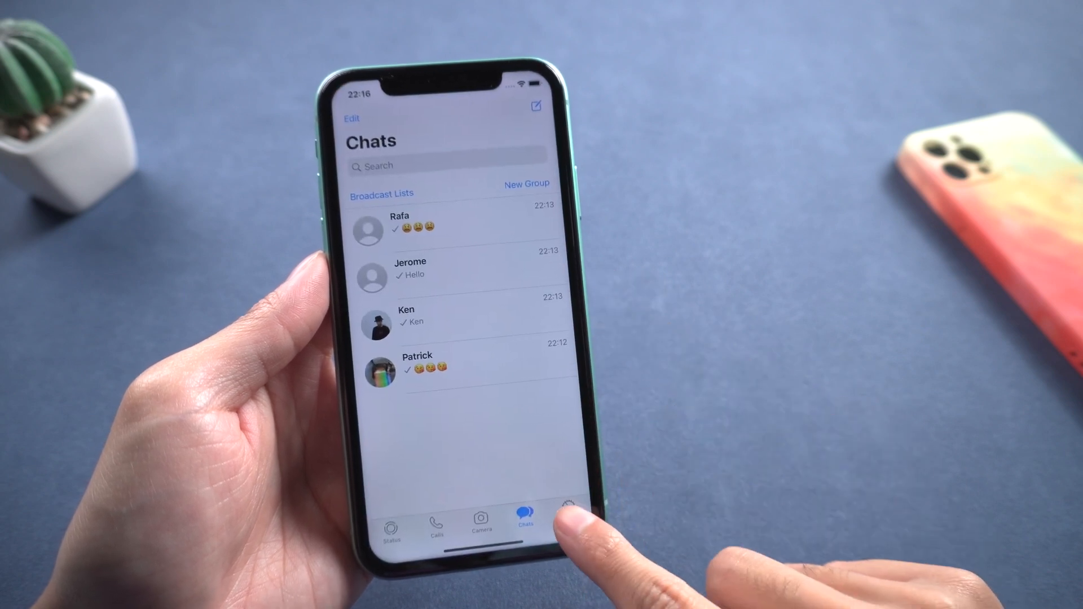
# - Check WhatsApp's chat backup settings, then reach the iCloud Storage overview showing 5 GB used
pyautogui.click(566, 514)
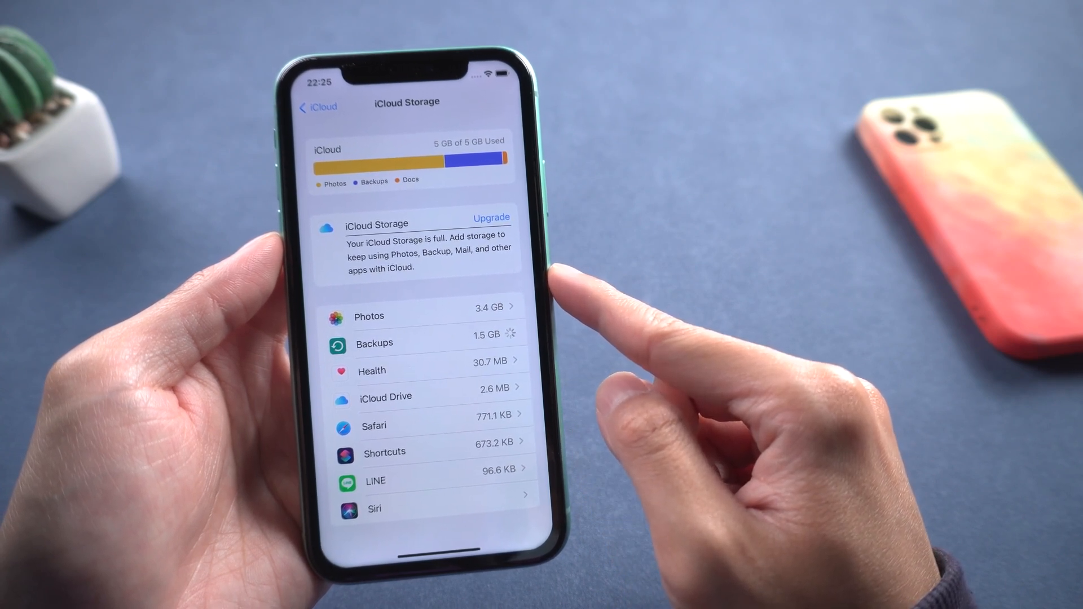
# - Review the iCloud Backups list and the 645 MB iPhone green backup, then return to main Settings
pyautogui.click(429, 343)
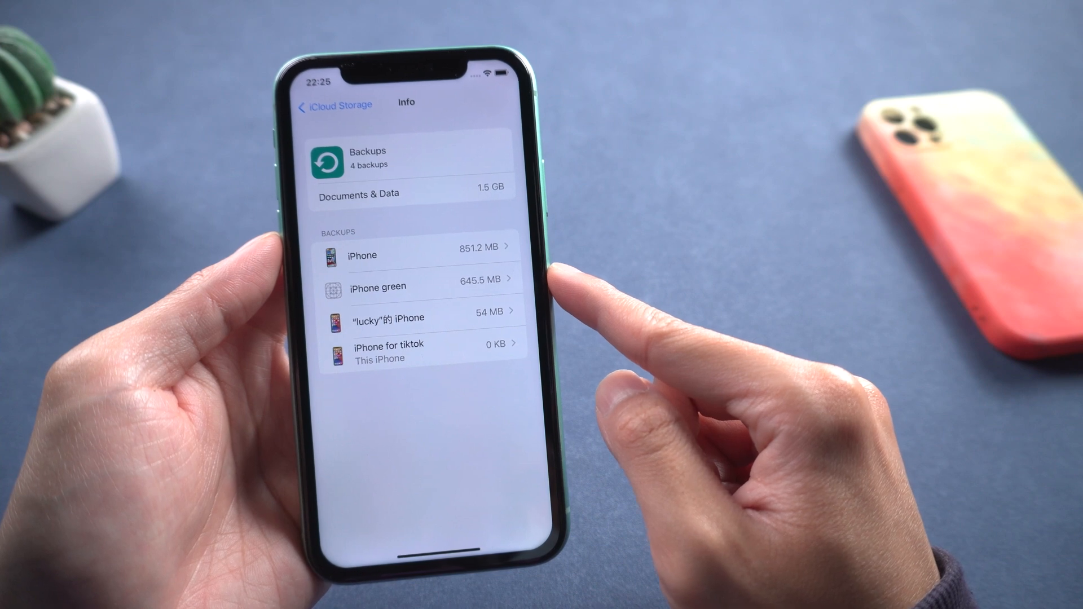
pyautogui.click(376, 286)
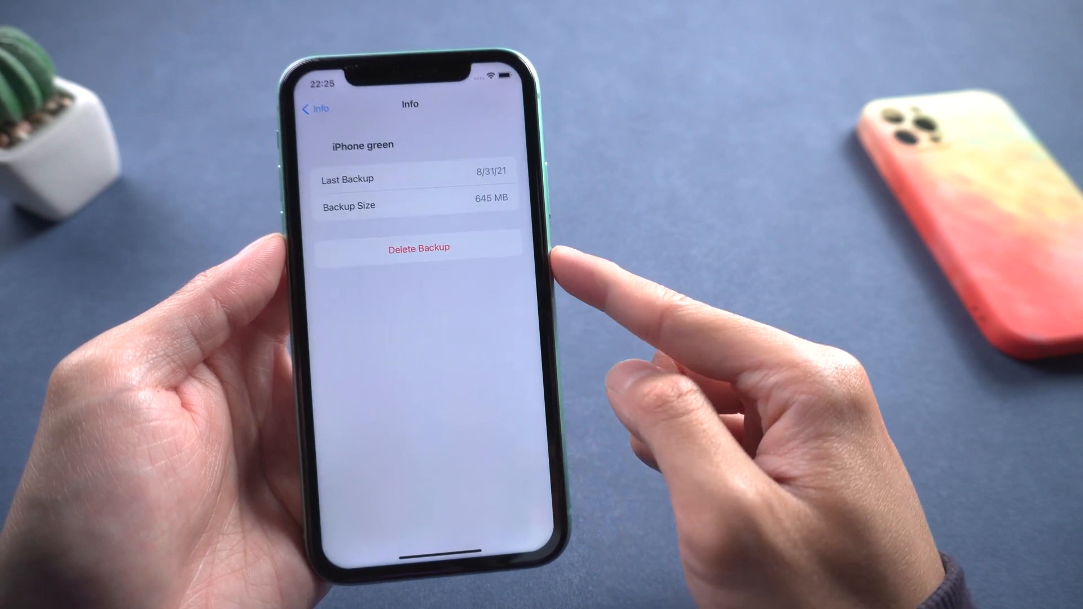
pyautogui.click(418, 248)
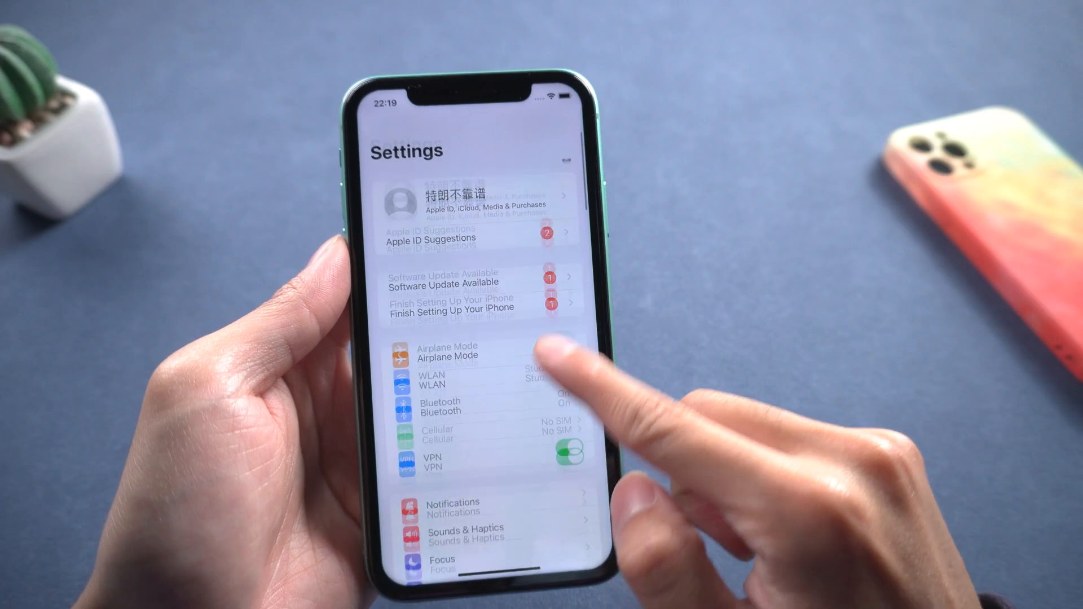
# - Check the WLAN network list, then return to the Apple ID iCloud page
pyautogui.click(433, 381)
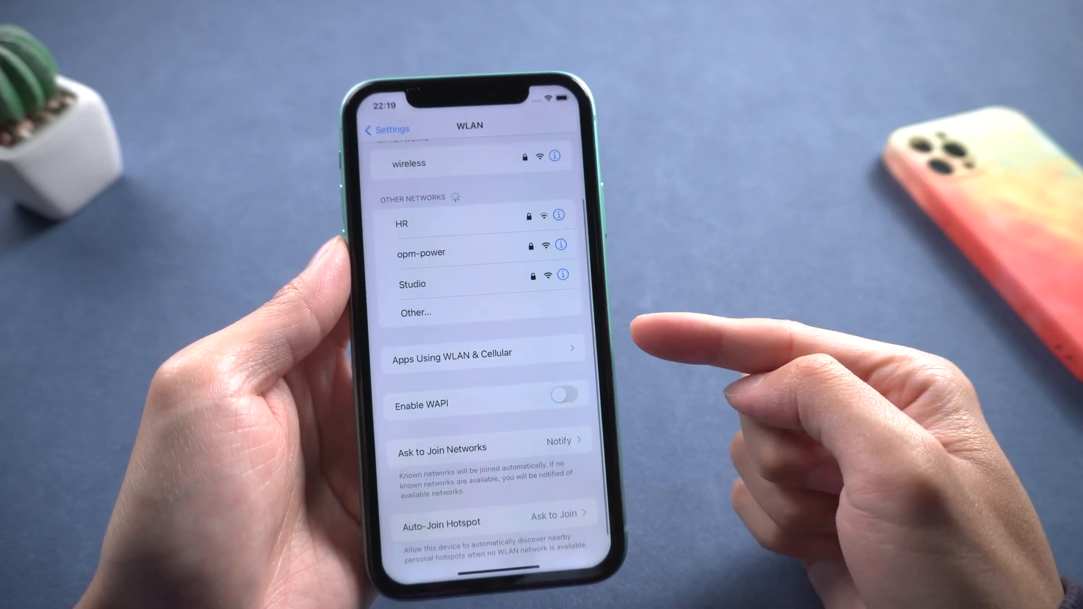
pyautogui.click(450, 352)
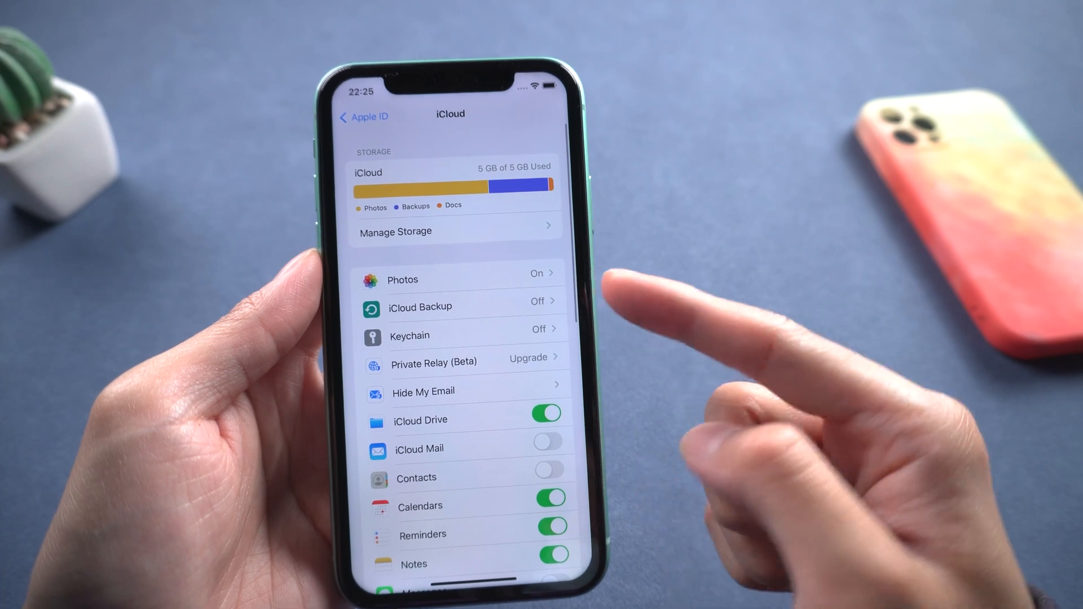
# - Switch on Back Up This iPhone, then bring up the iCareFone Transfer product page
pyautogui.click(420, 307)
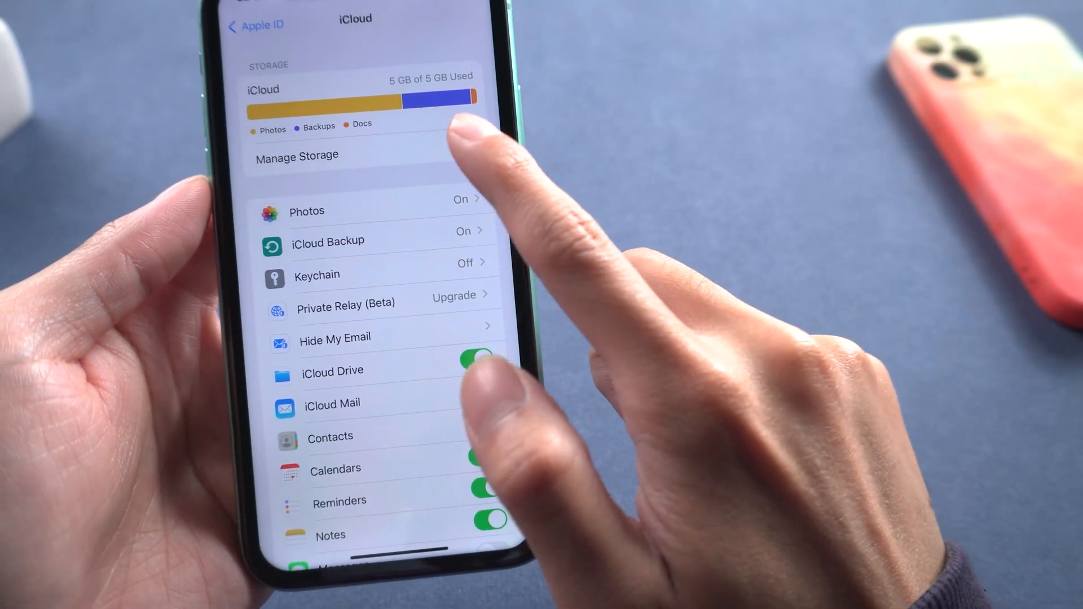
pyautogui.click(295, 156)
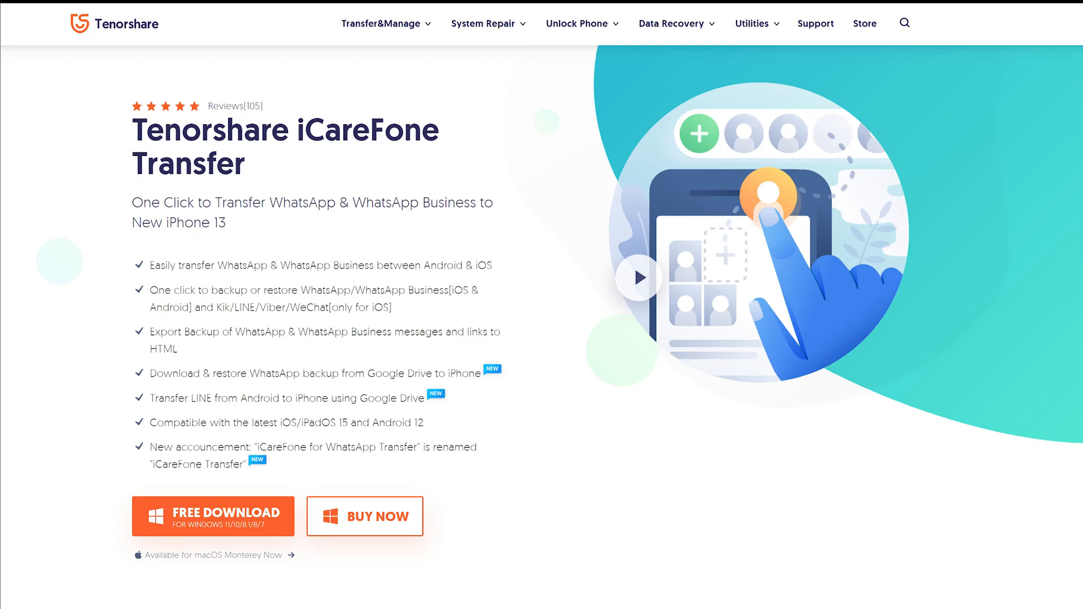
# - Look over the iCareFone Transfer page and install it, leaving a desktop shortcut
pyautogui.scroll(-3)
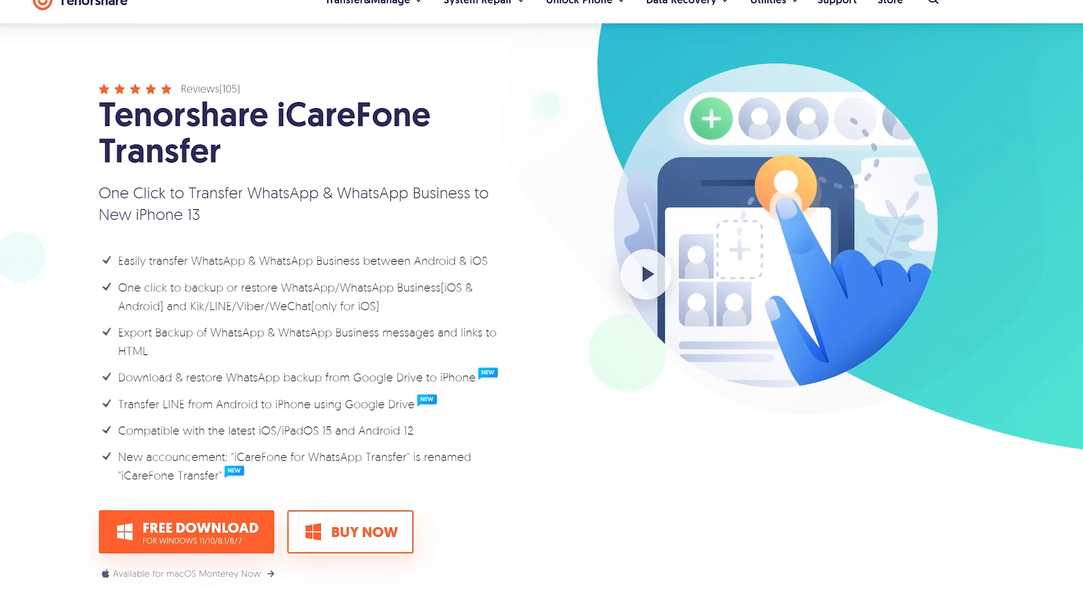
pyautogui.scroll(3)
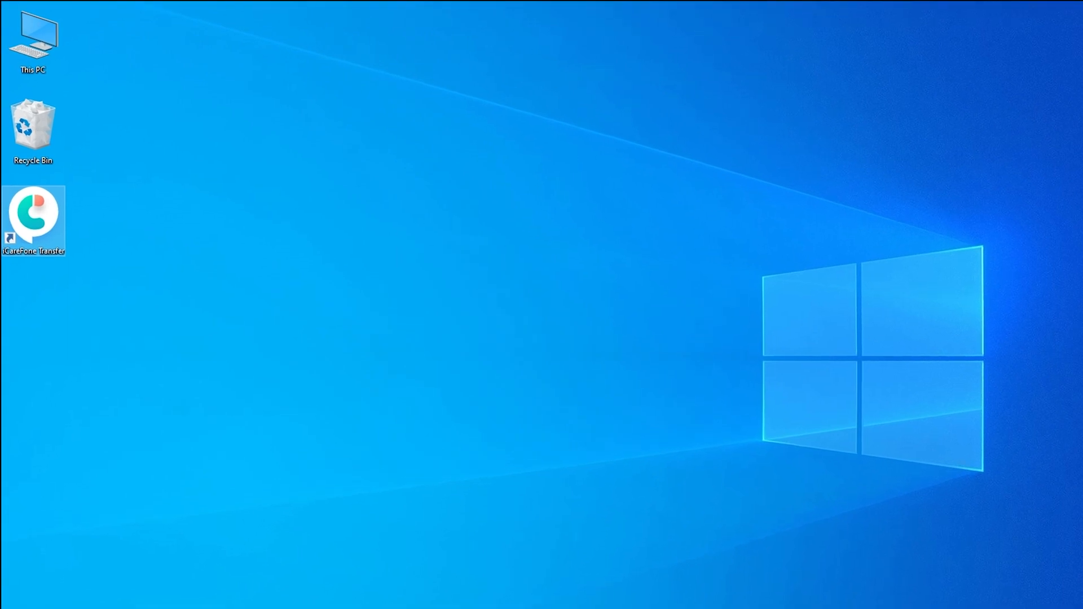
# - Launch iCareFone Transfer and choose WhatsApp as the app to transfer
pyautogui.doubleClick(33, 216)
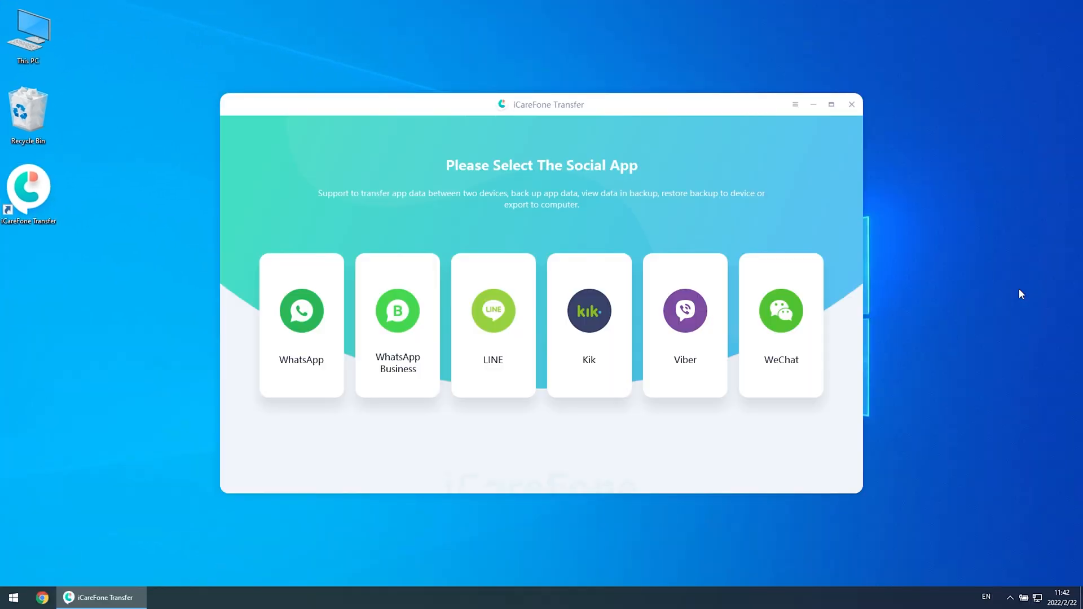
pyautogui.moveTo(328, 314)
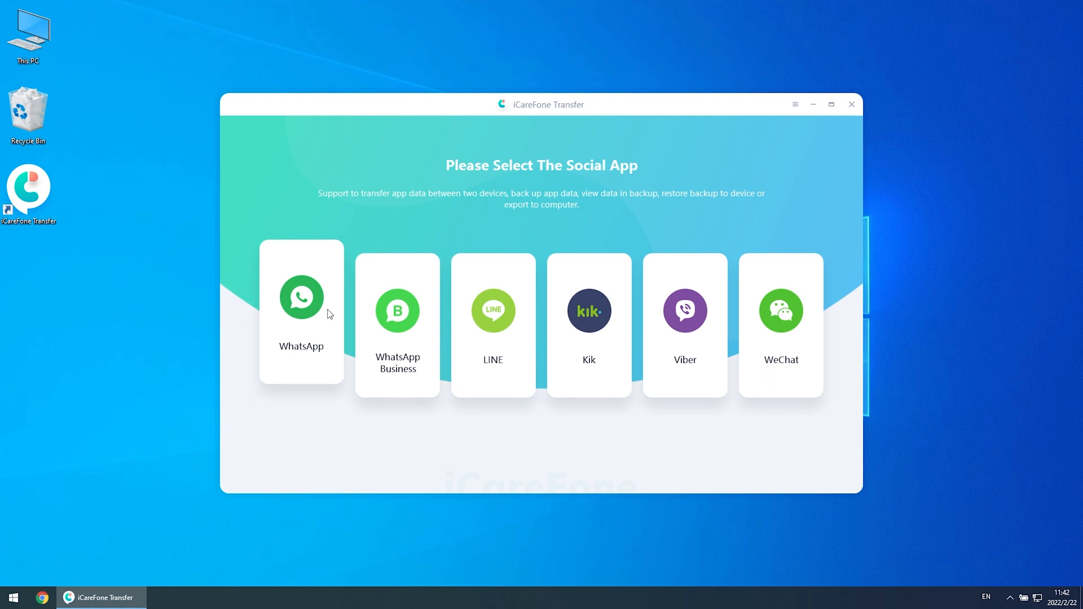
pyautogui.click(300, 311)
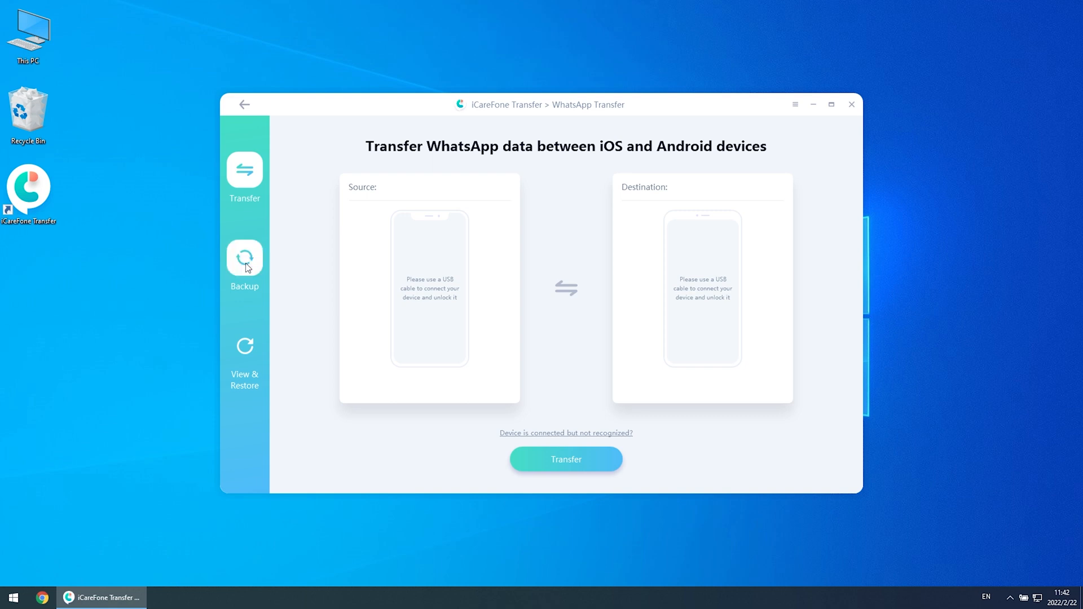
# - Back up the iPhone 11's WhatsApp data to the computer and view the new backup's messages
pyautogui.click(244, 263)
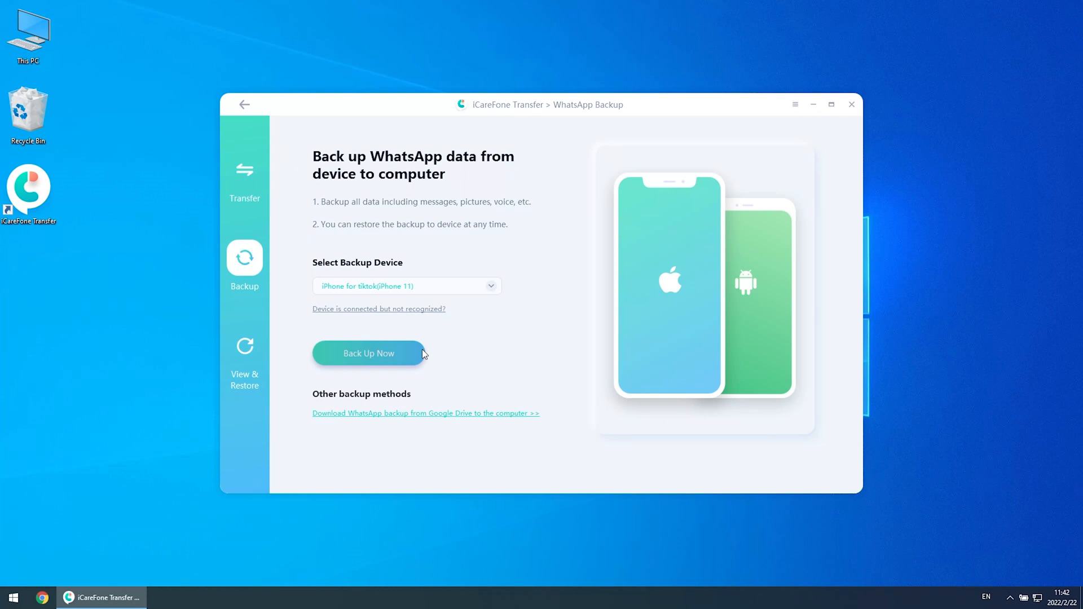
pyautogui.click(368, 353)
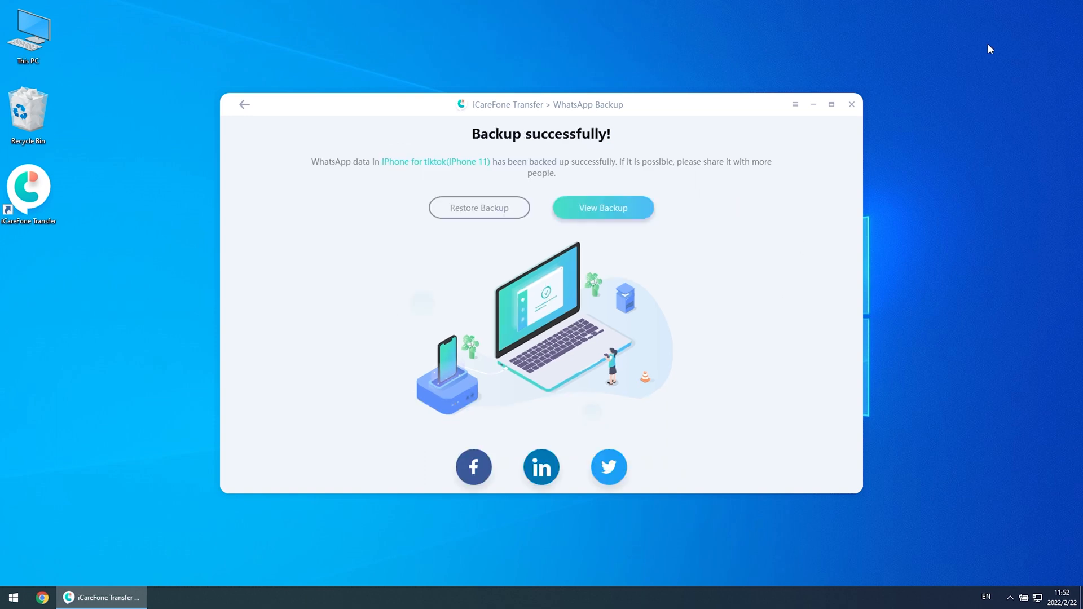
pyautogui.click(601, 208)
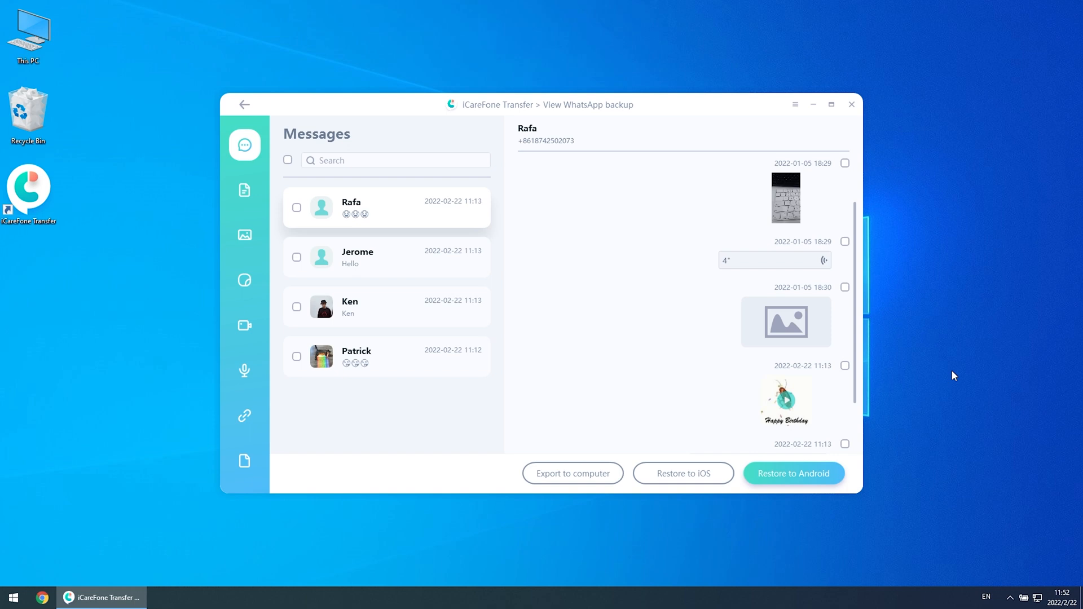
# - Select all four backed-up chats and export them to a folder on the desktop
pyautogui.click(288, 160)
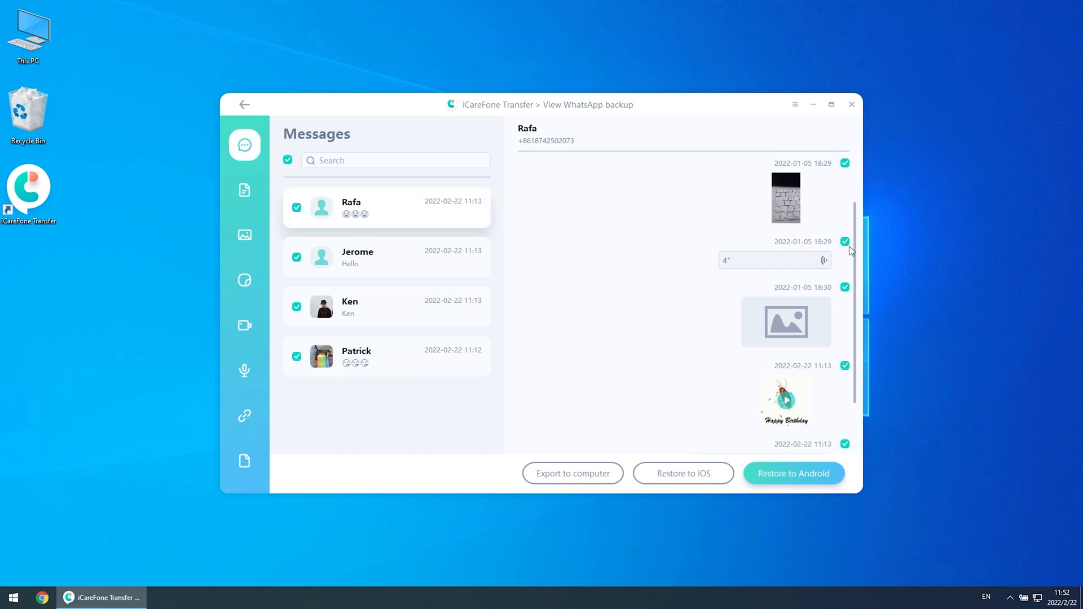
pyautogui.click(572, 472)
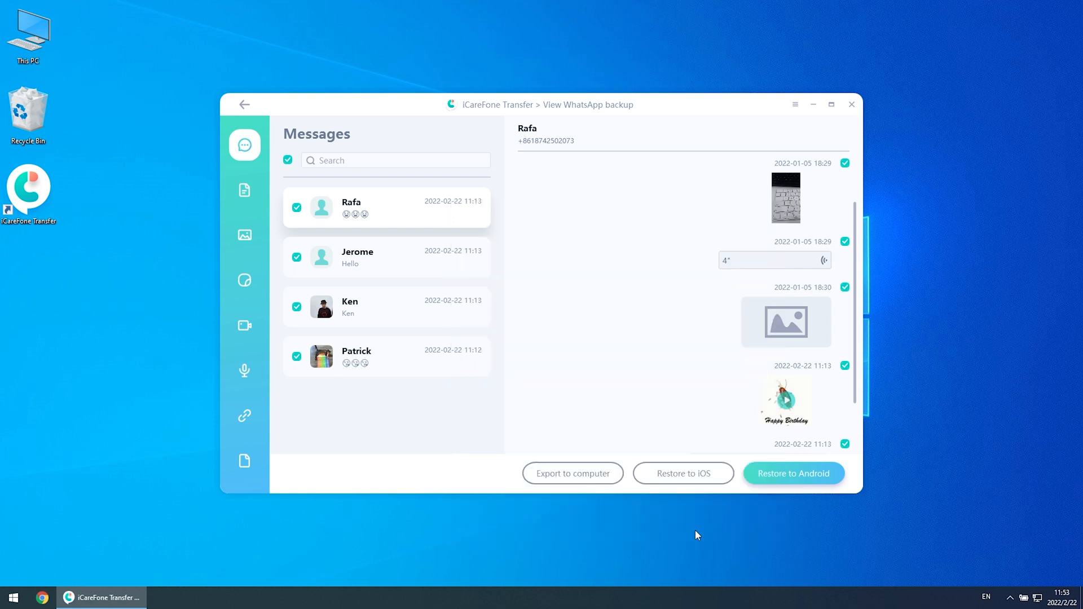
pyautogui.click(573, 473)
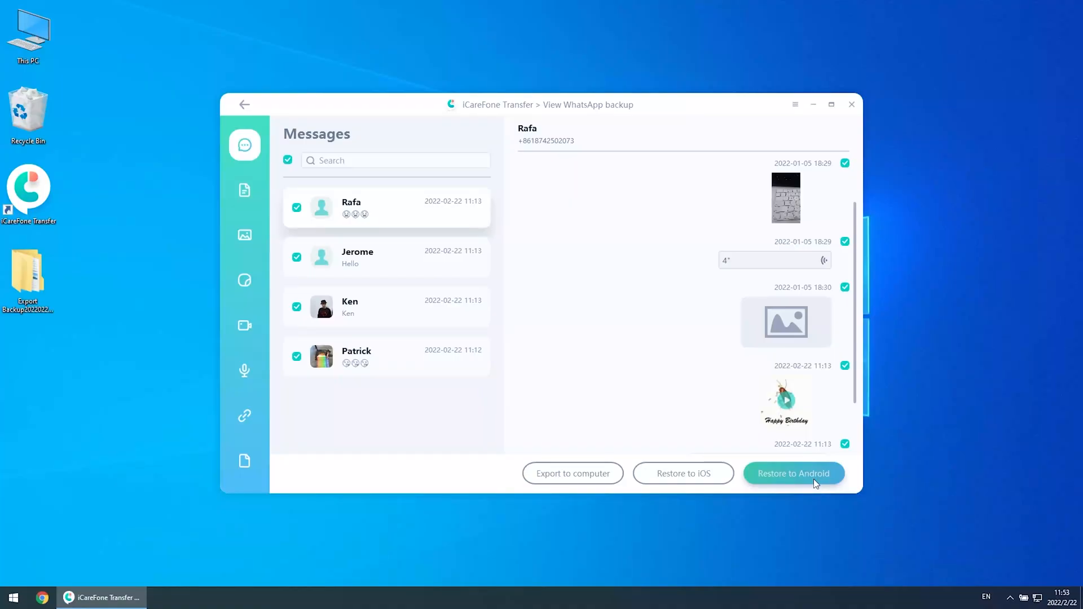
# - Start restoring all data to the Samsung Android phone and verify the target WhatsApp account
pyautogui.click(793, 473)
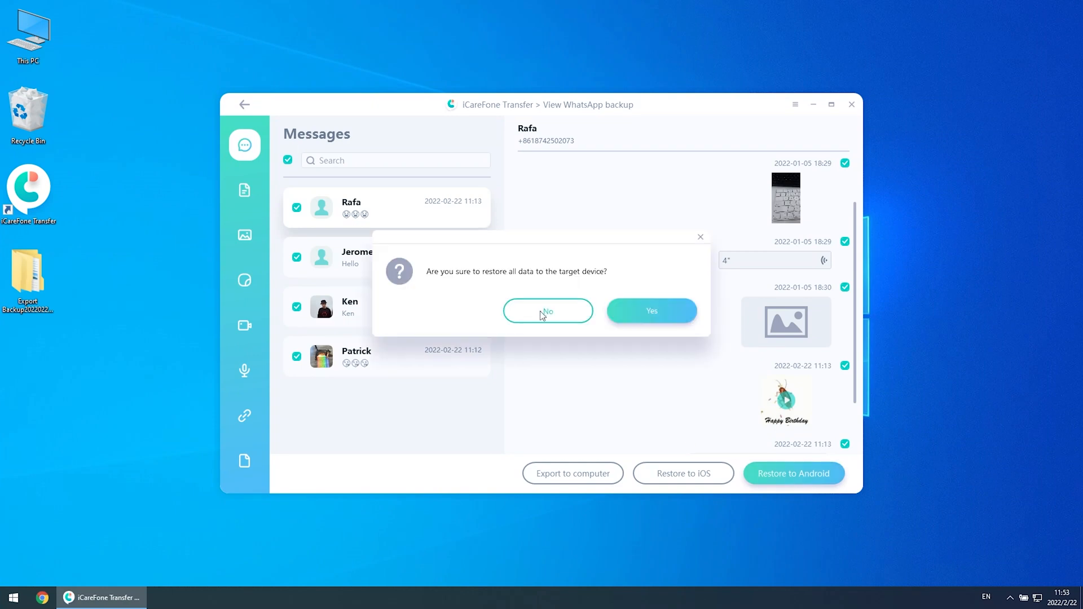
pyautogui.click(650, 310)
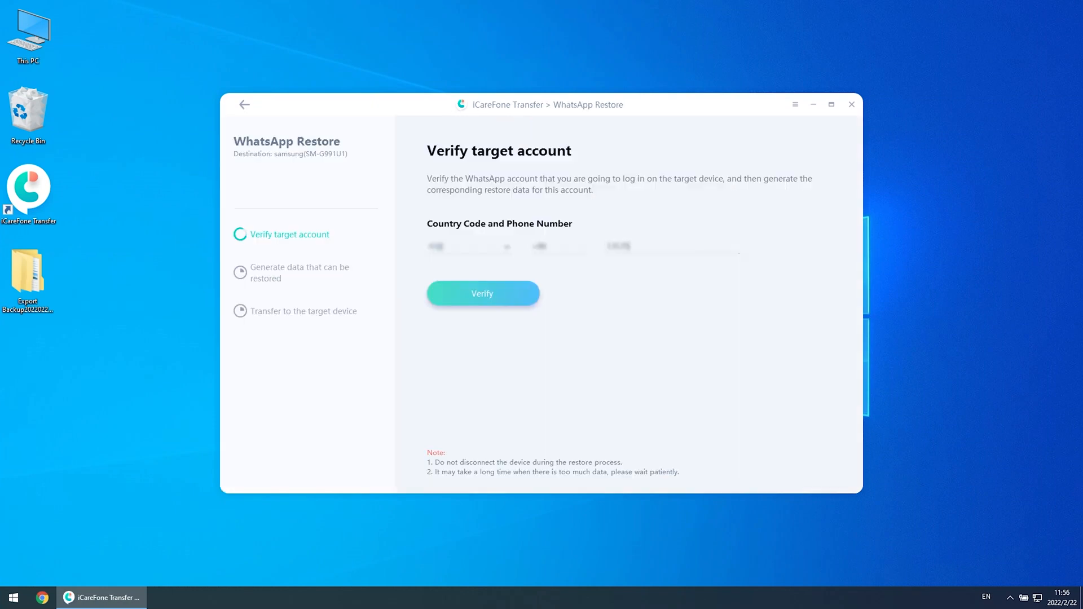
pyautogui.click(482, 293)
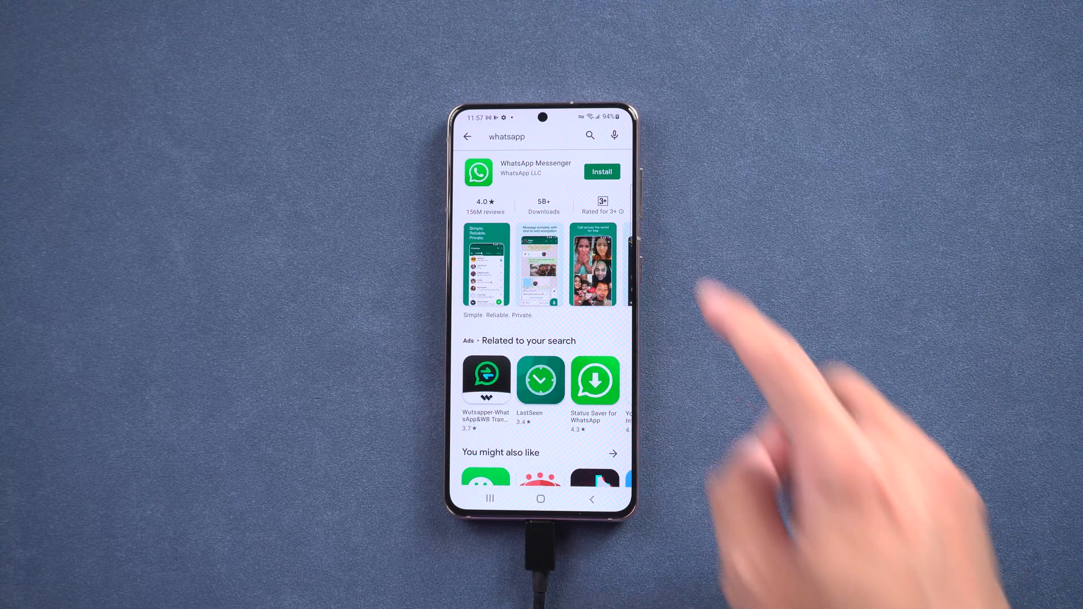
# - Install WhatsApp from Play Store, then view the Rafa chat with its restored photo and voice message
pyautogui.click(601, 172)
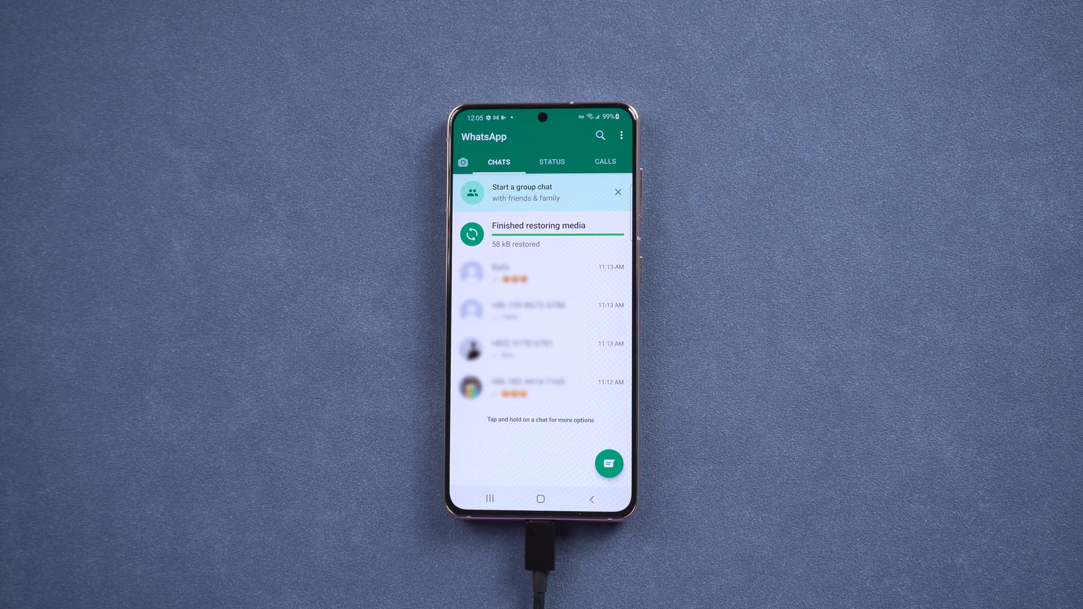
pyautogui.click(524, 273)
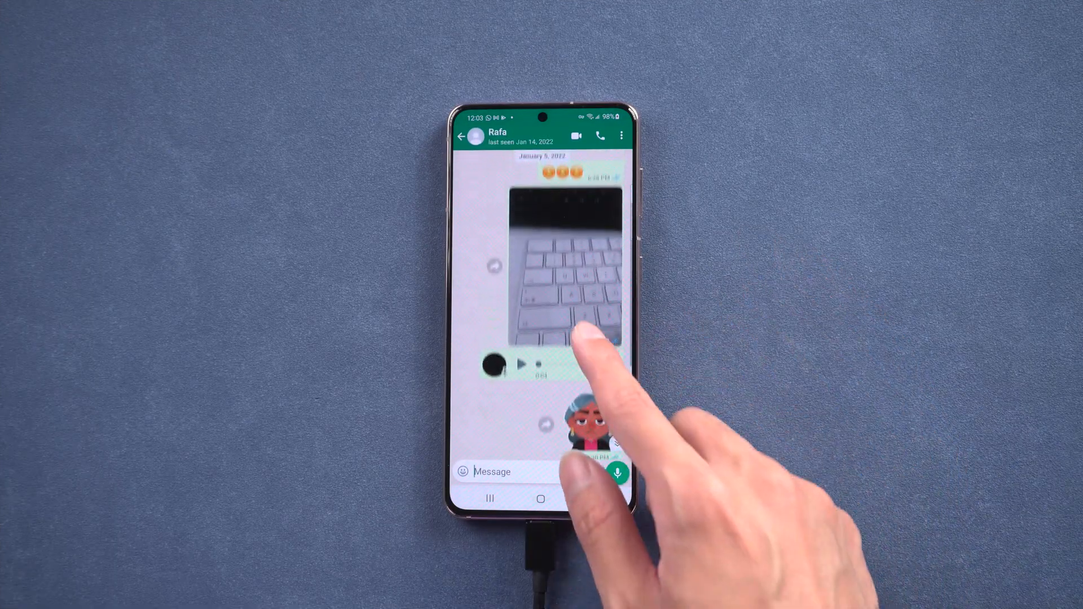